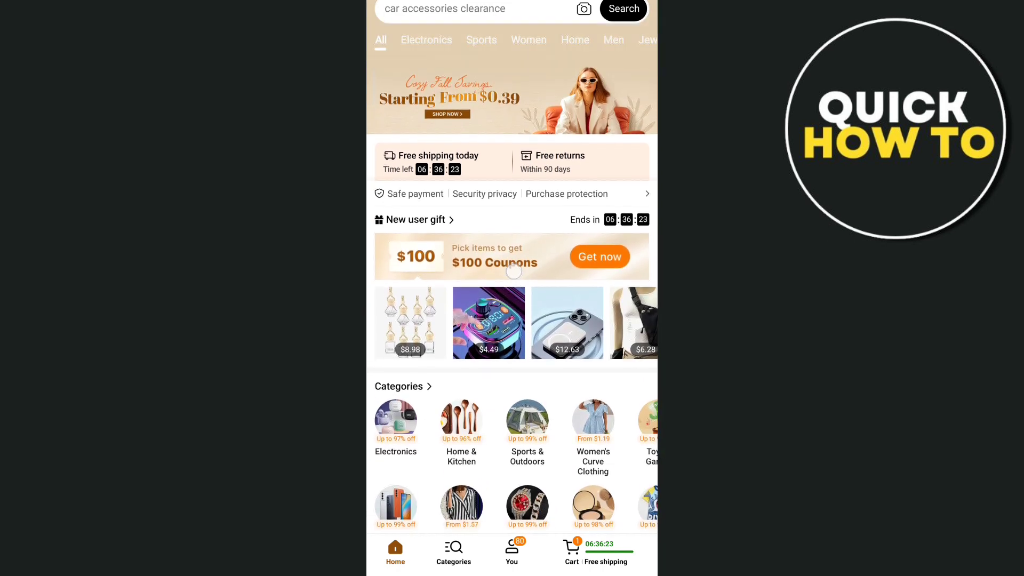
Step: From Temu's You page, open Messages, browse Promotions, and return to the inbox
{"action": "scroll", "scroll_direction": "down", "scroll_amount": 3}
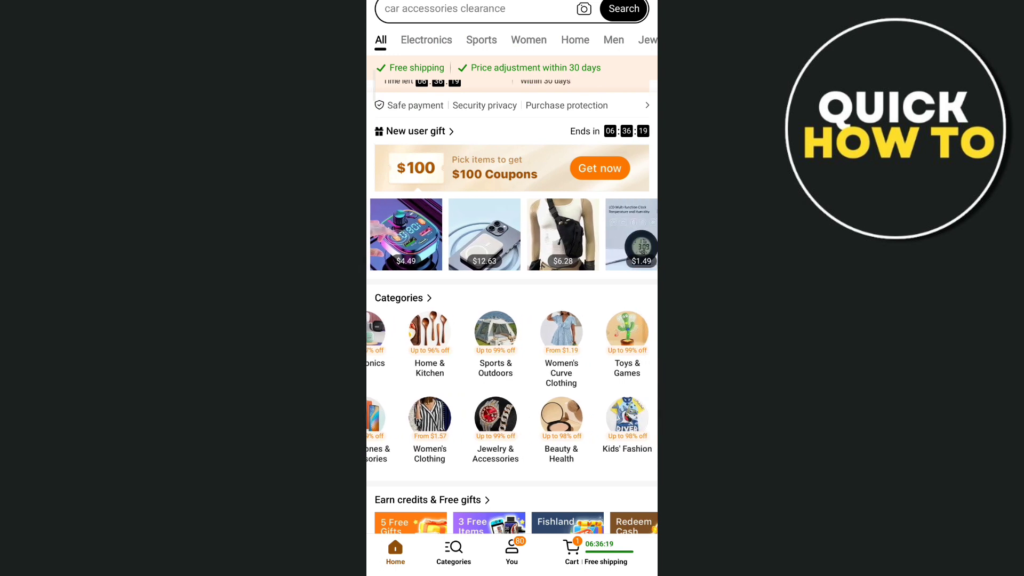
{"action": "scroll", "scroll_direction": "down", "scroll_amount": 3}
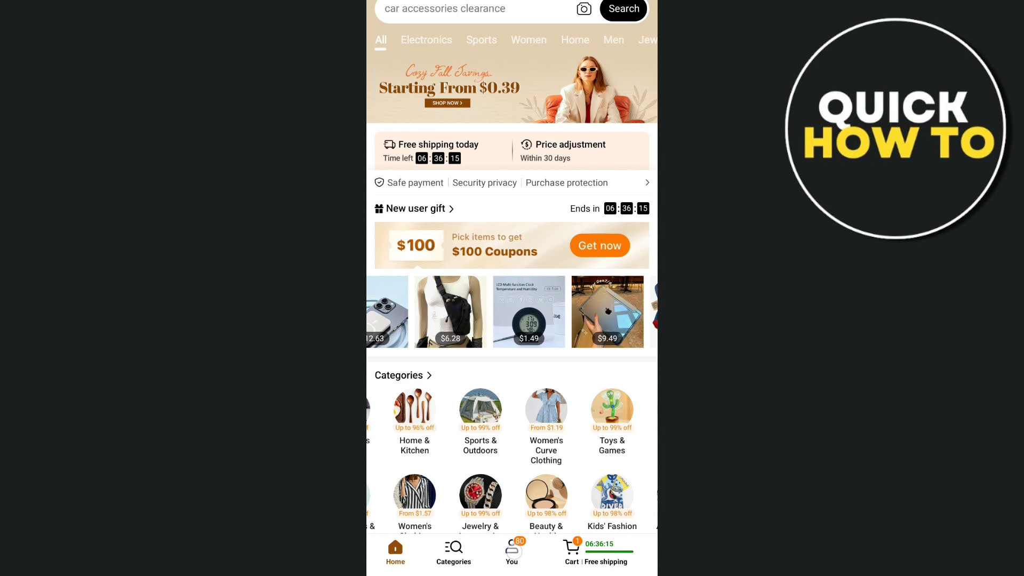
{"action": "left_click", "coordinate": [511, 552]}
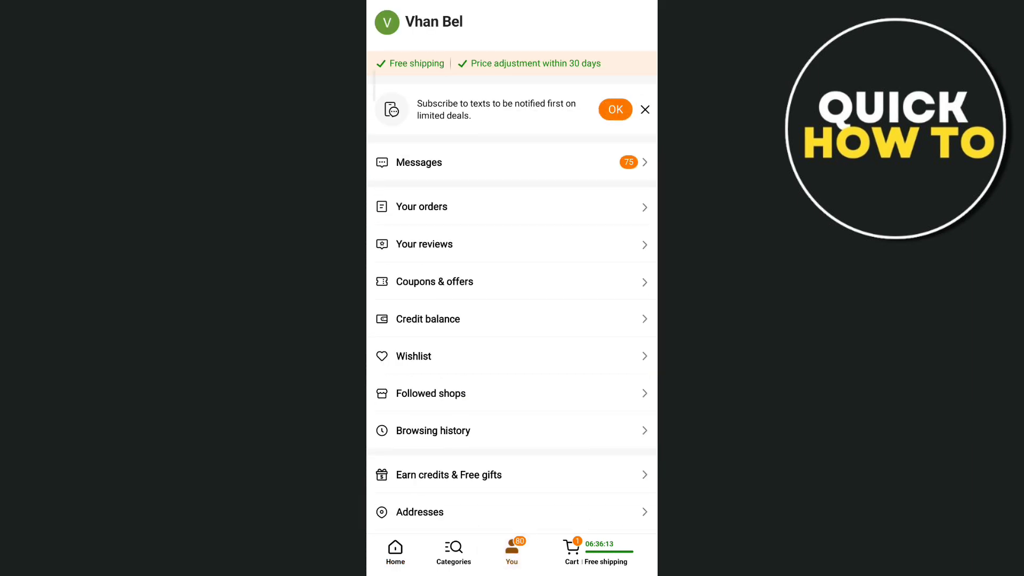
{"action": "left_click", "coordinate": [418, 162]}
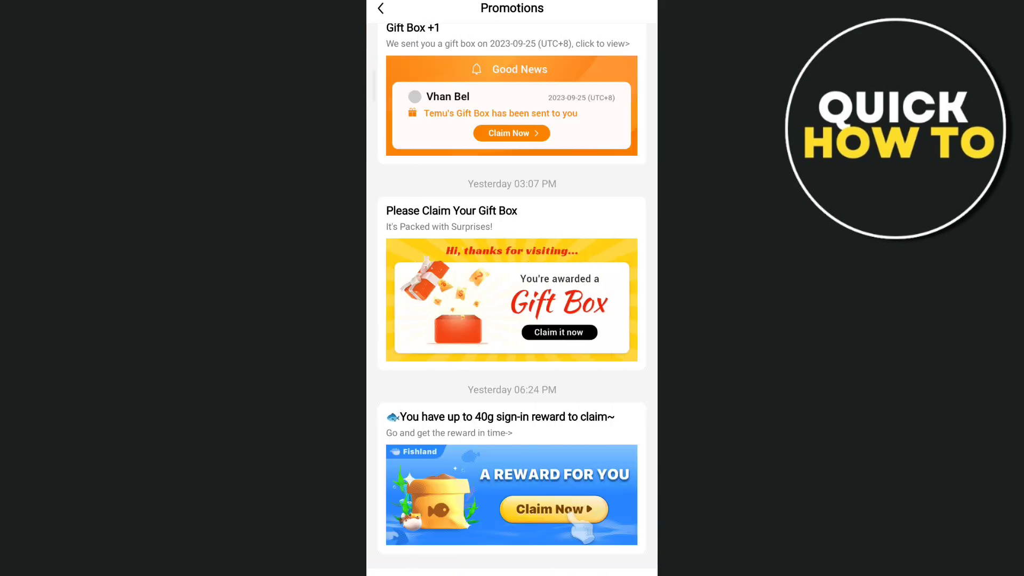
{"action": "scroll", "scroll_direction": "down", "scroll_amount": 3}
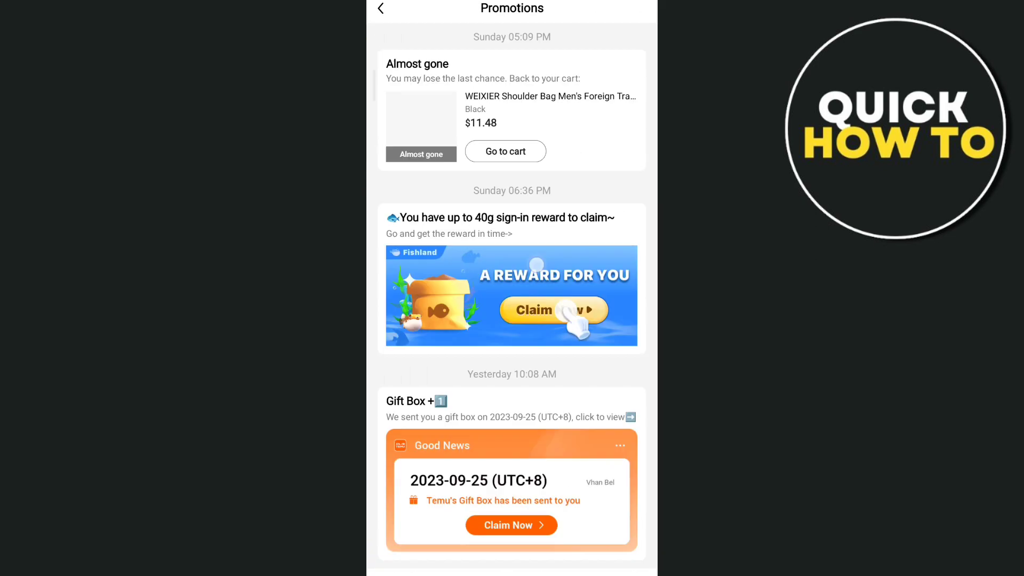
{"action": "scroll", "scroll_direction": "down", "scroll_amount": 3}
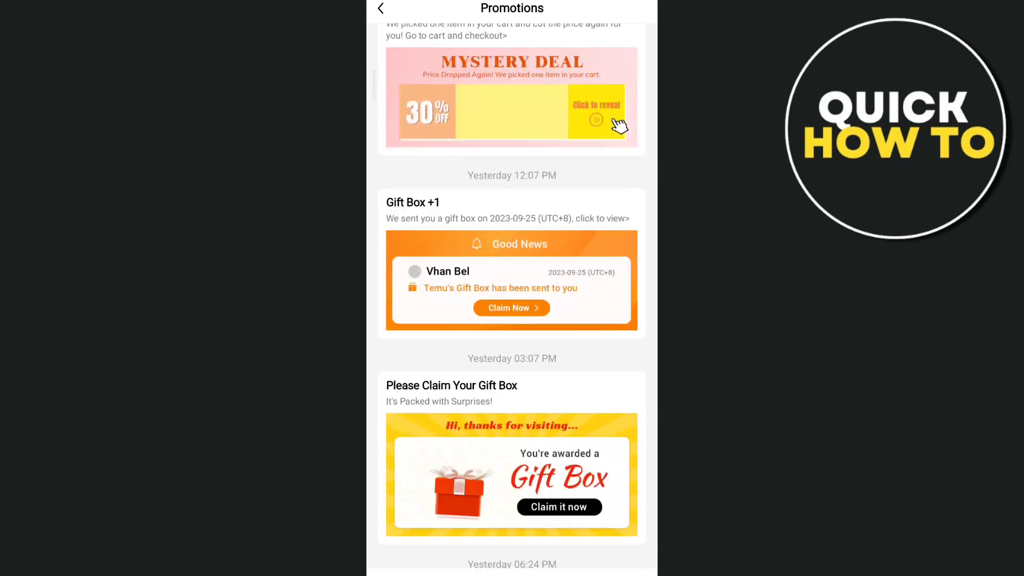
{"action": "left_click", "coordinate": [380, 8]}
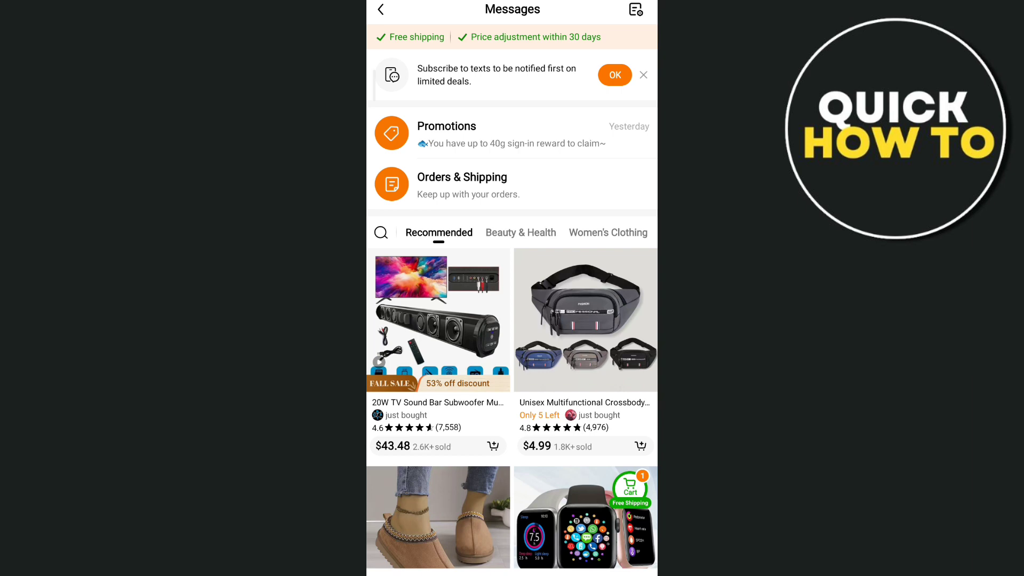
Step: Leave Temu for the home screen and launch the Settings app
{"action": "key", "text": "home"}
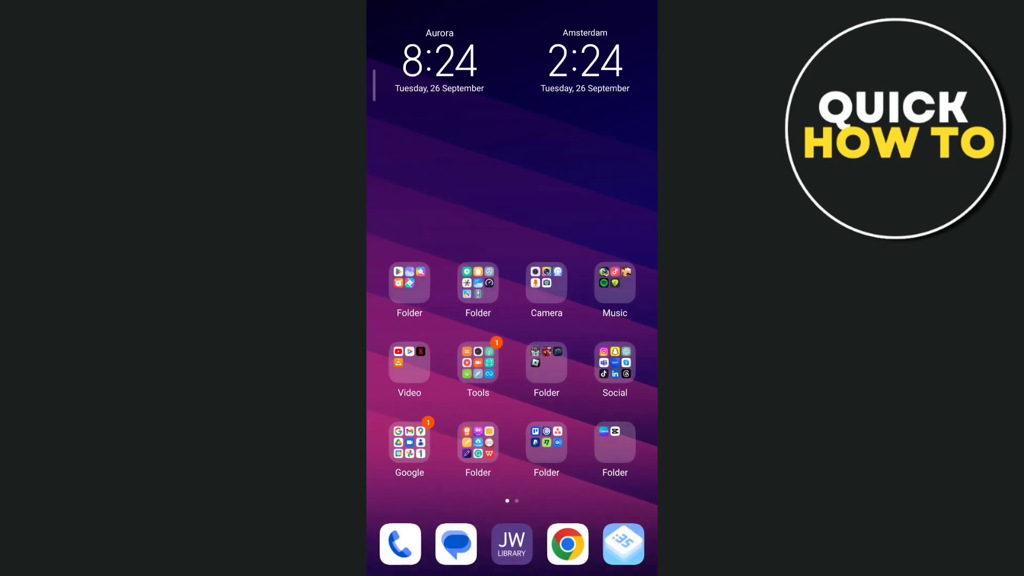
{"action": "left_click", "coordinate": [623, 543]}
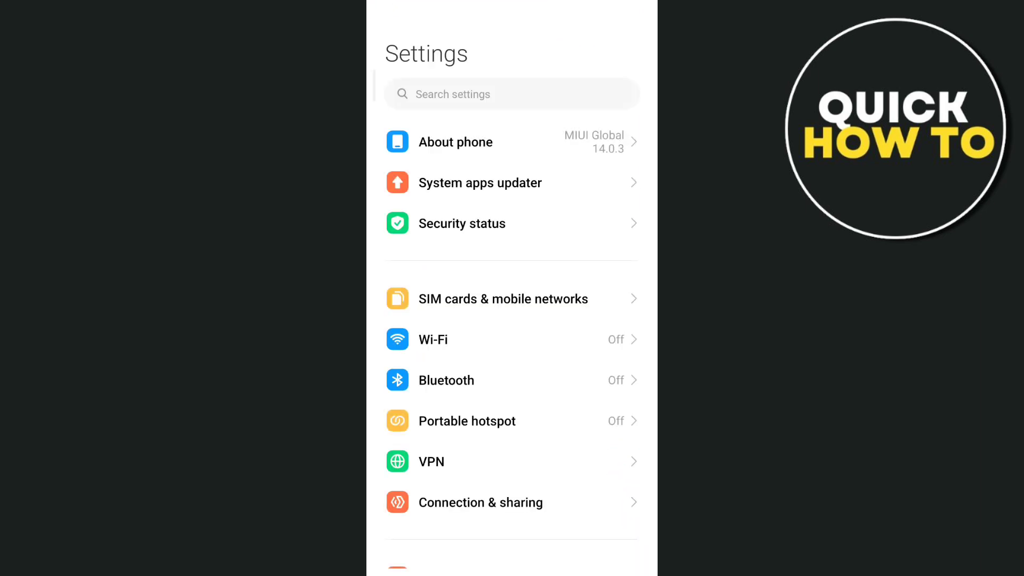
Step: Search settings for 'dns', open Private DNS, and enter hostname dns.adguard.com
{"action": "left_click", "coordinate": [512, 93]}
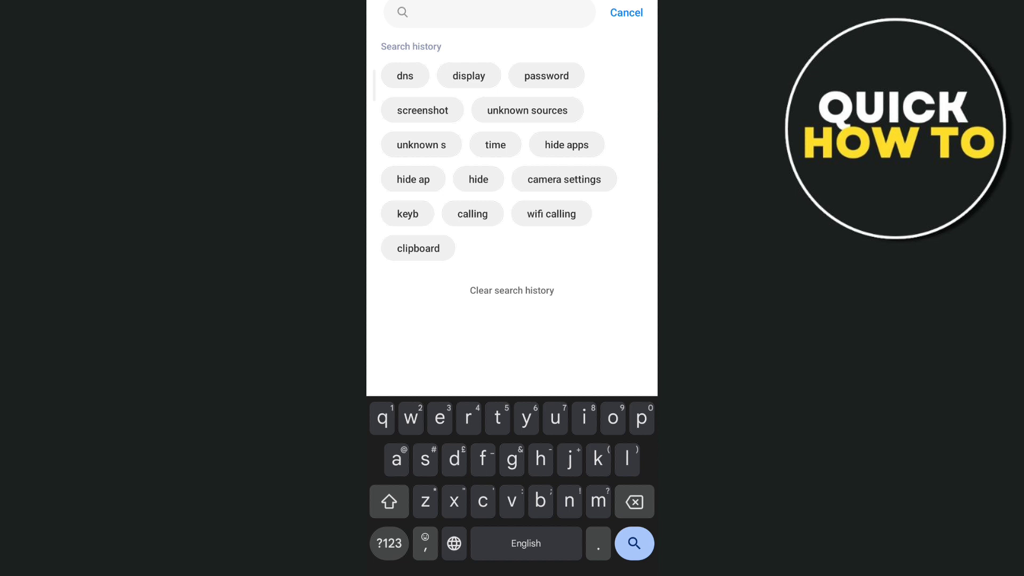
{"action": "left_click", "coordinate": [405, 76]}
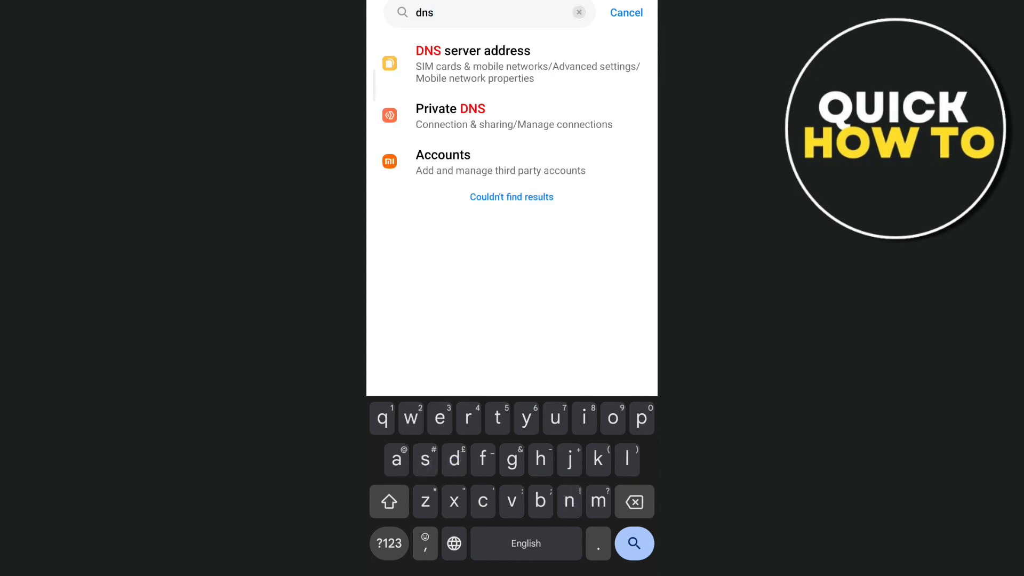
{"action": "left_click", "coordinate": [451, 117]}
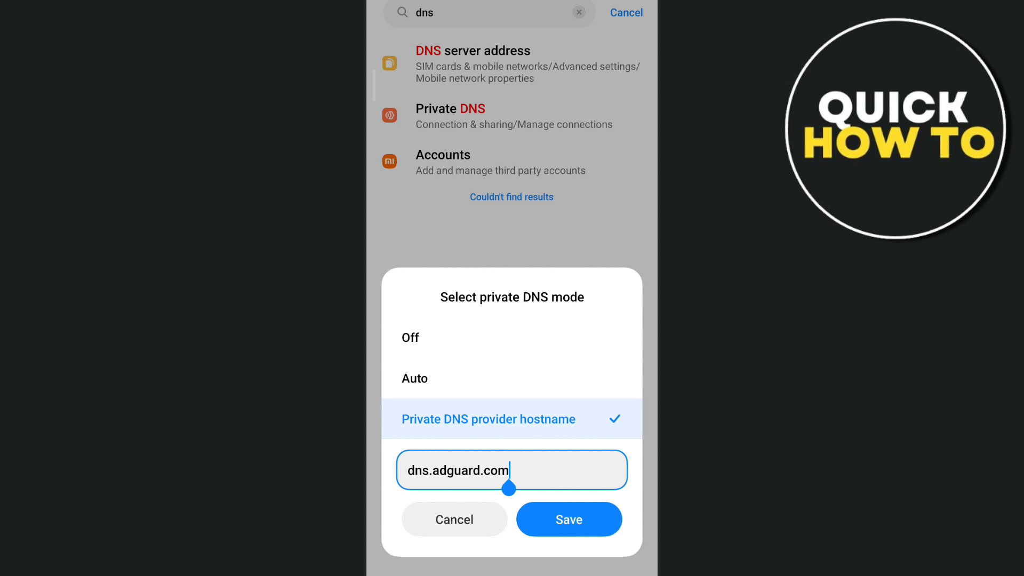
Step: Save dns.adguard.com as the Private DNS hostname and reopen Private DNS to verify it
{"action": "left_click", "coordinate": [457, 471]}
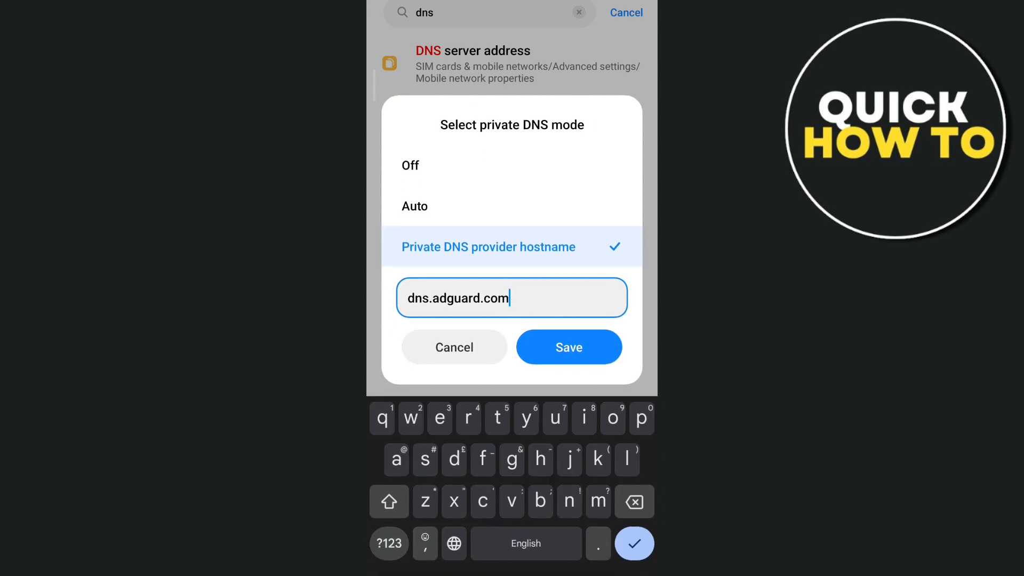
{"action": "left_click", "coordinate": [568, 346]}
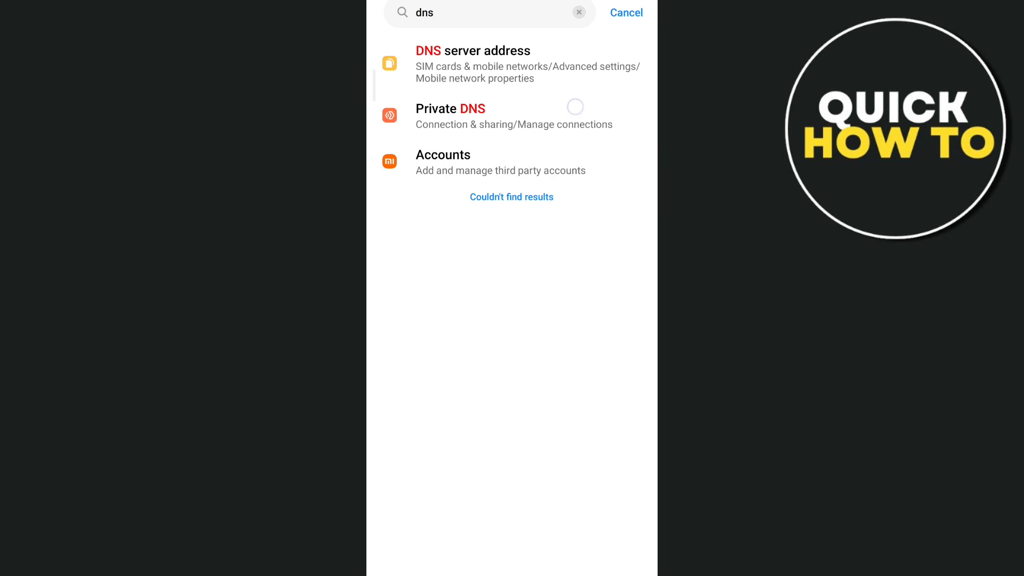
{"action": "left_click", "coordinate": [450, 109]}
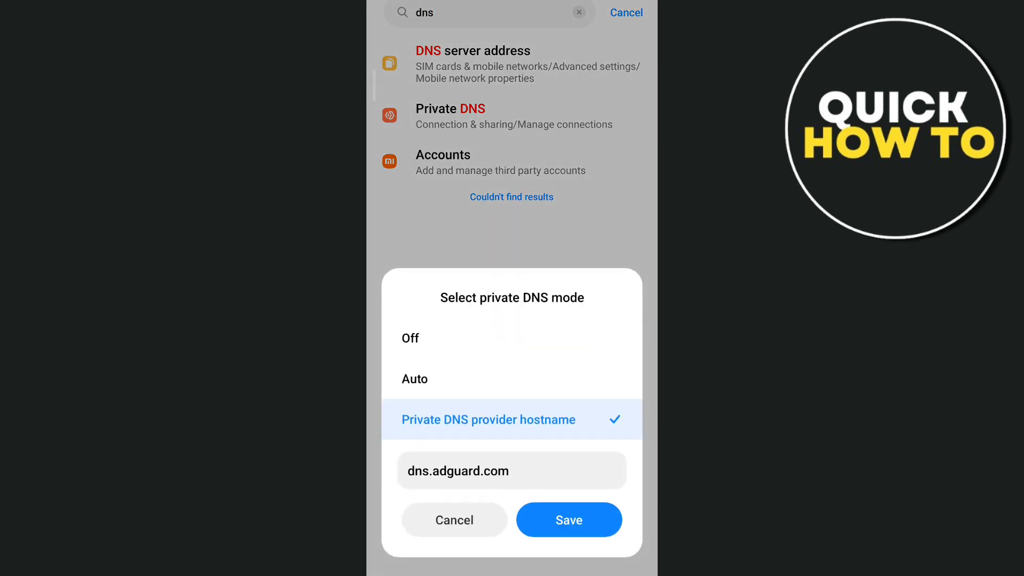